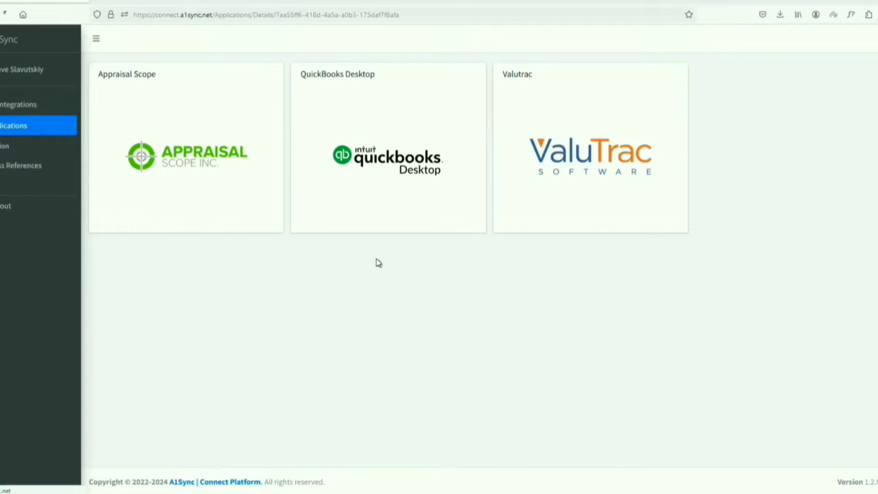
Step: Create and save a QuickBooks Desktop connection named 'qb connection'
click(389, 147)
text(qb)
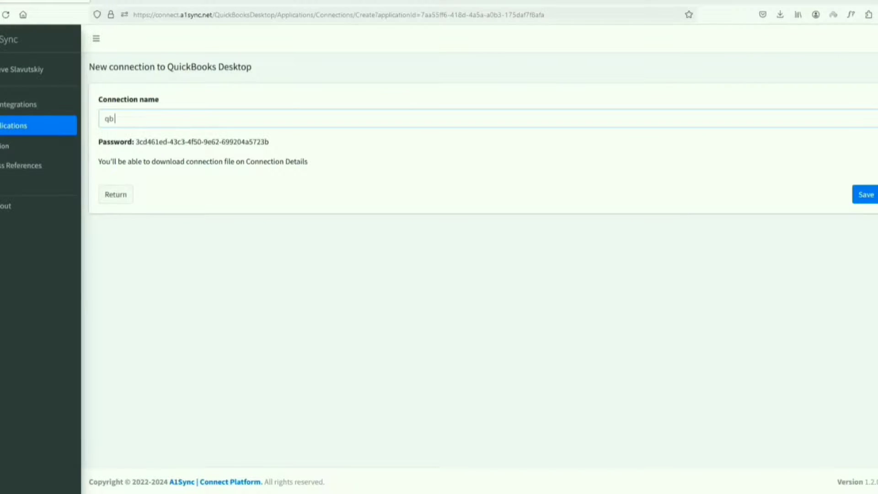
click(865, 194)
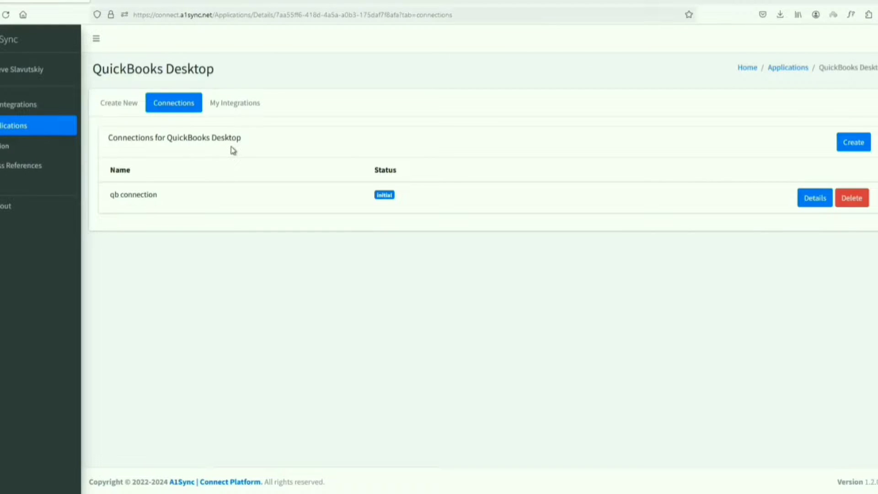
Step: Open the qb connection details page, then bring up QuickBooks Desktop's sample company
click(814, 198)
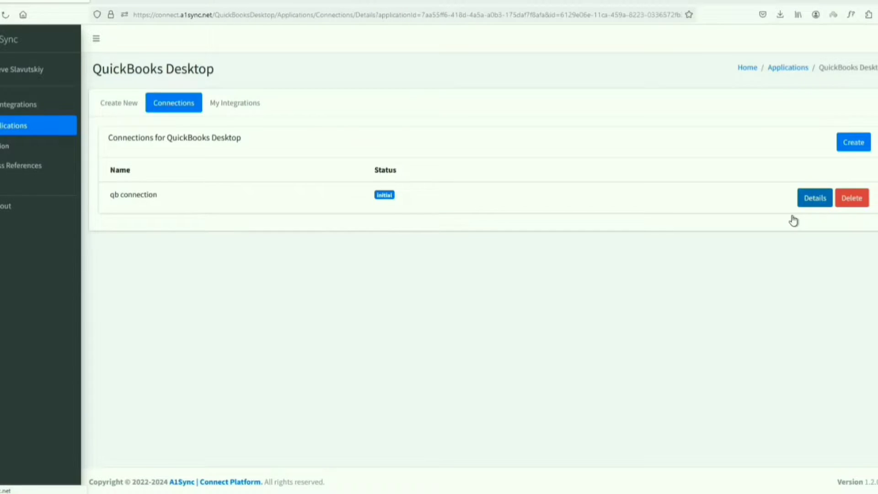
click(814, 198)
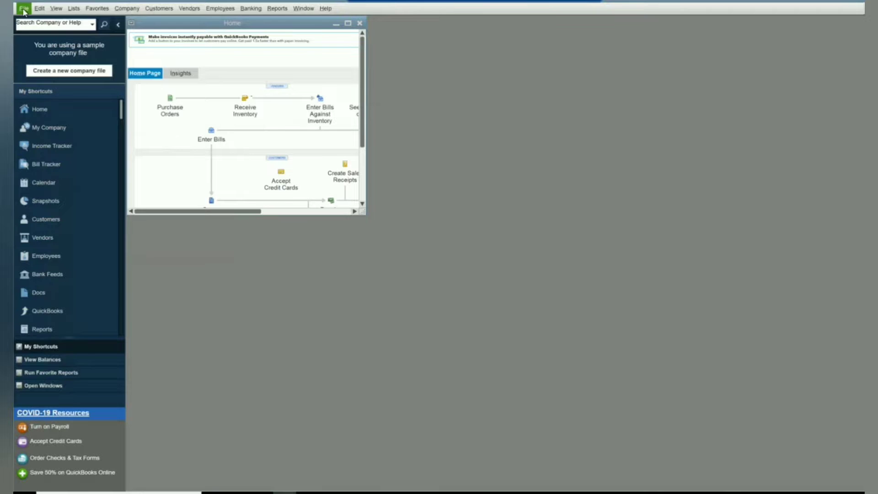
Step: Launch QuickBooks Web Connector via File > Update Web Services
click(23, 8)
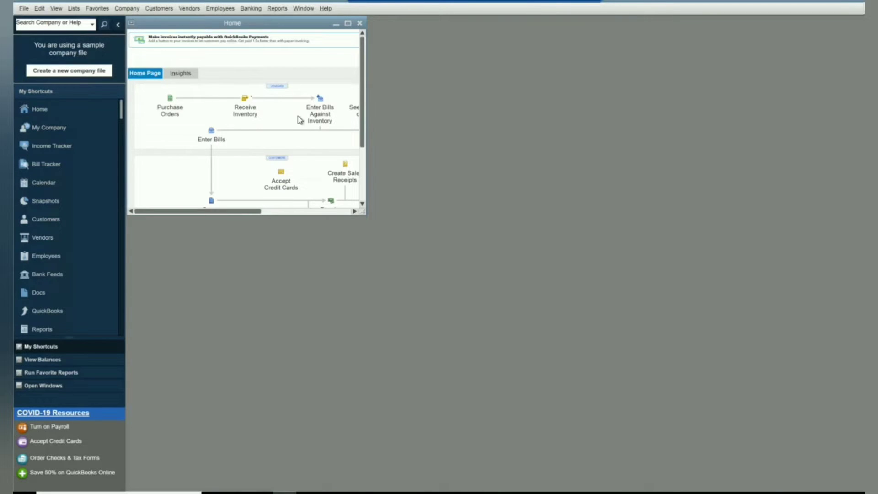
mouse_move(364, 220)
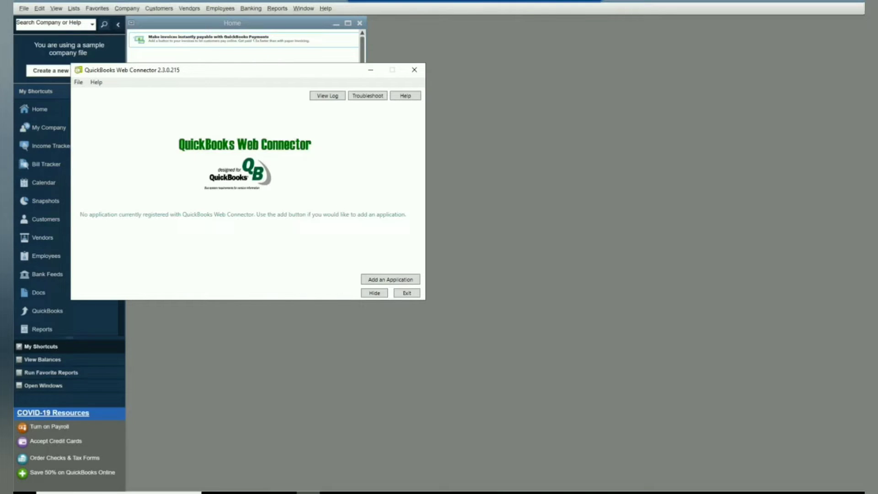
mouse_move(321, 418)
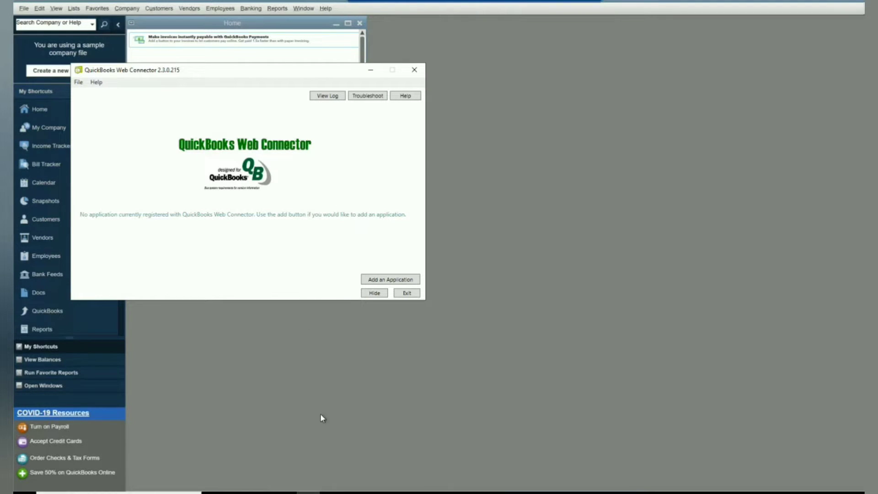
Step: Add an application in Web Connector using the A1Sync .qwc file from Downloads
click(389, 279)
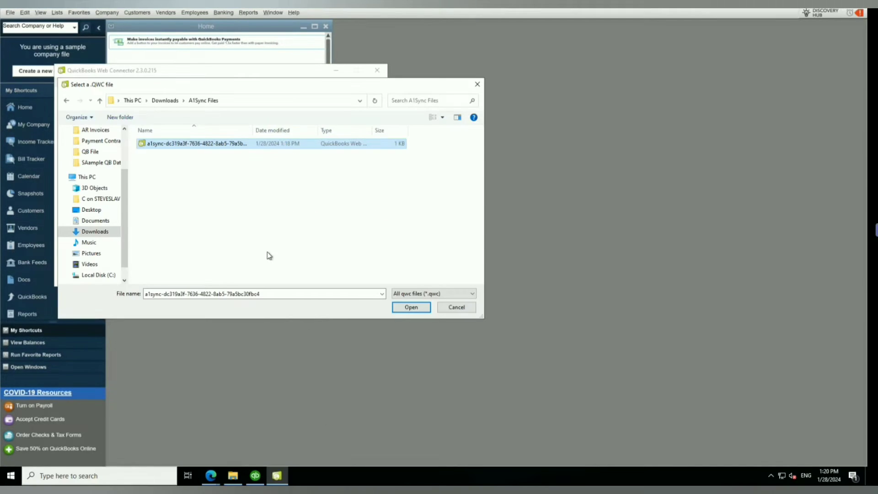
click(411, 307)
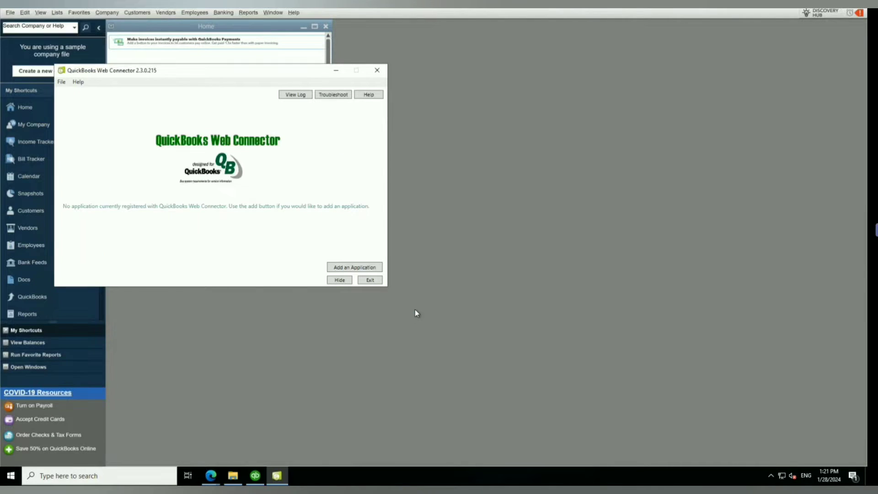
mouse_move(181, 317)
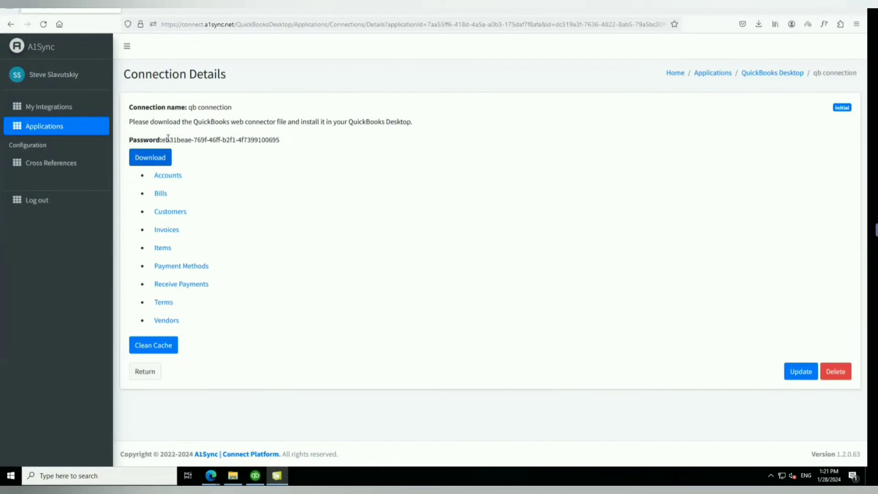
Step: Copy the connection password from A1Sync into the Web Connector Password field
drag(165, 140, 236, 140)
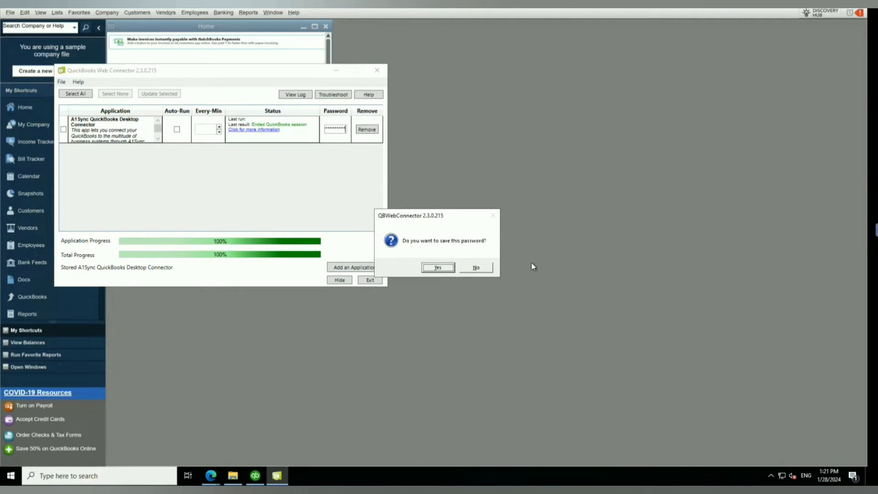
Step: Save the password, select the A1Sync connector, and run Update Selected
click(437, 267)
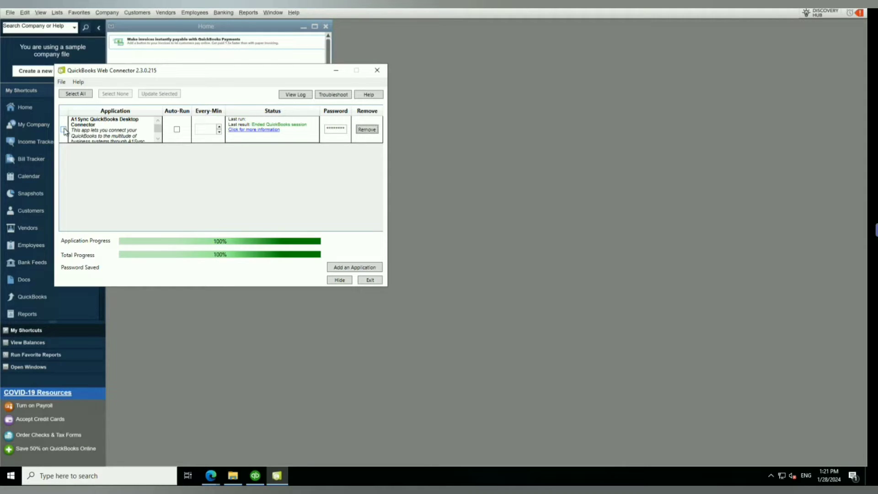
click(64, 129)
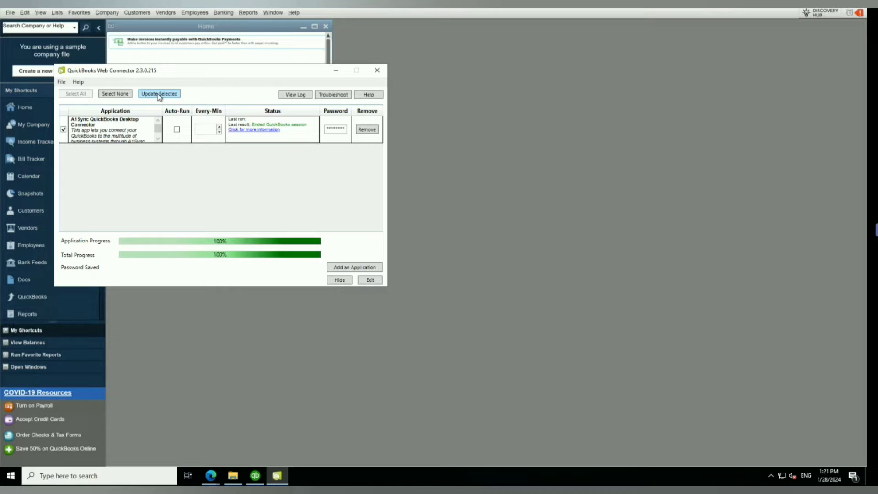
click(159, 93)
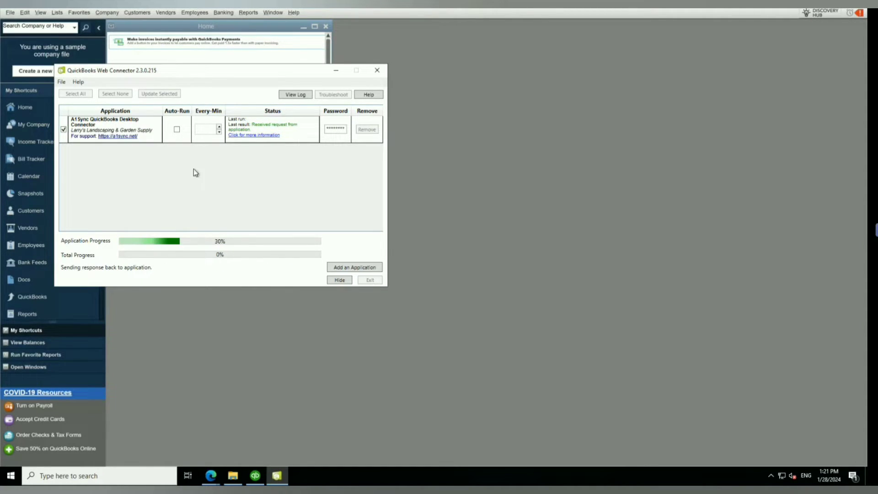
mouse_move(257, 179)
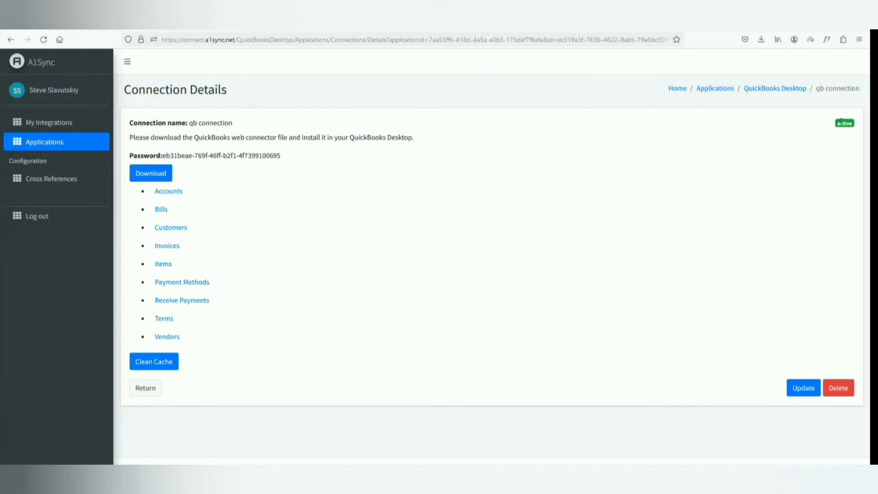
Step: Refresh qb connection details to confirm active status, with accounts, bills, customers, and invoices listed
click(168, 192)
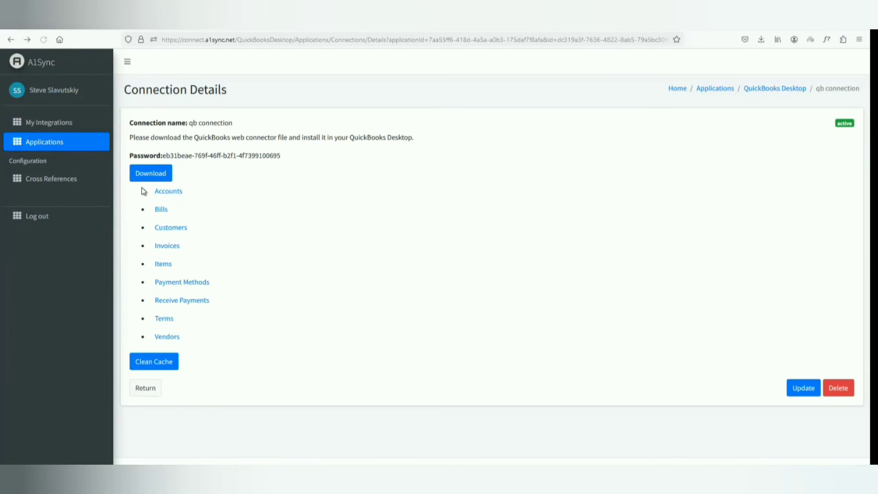
click(160, 209)
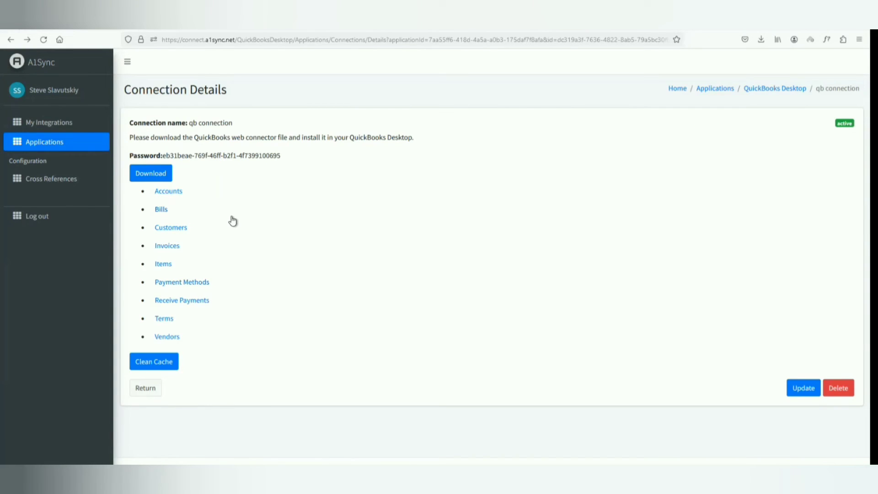
mouse_move(267, 271)
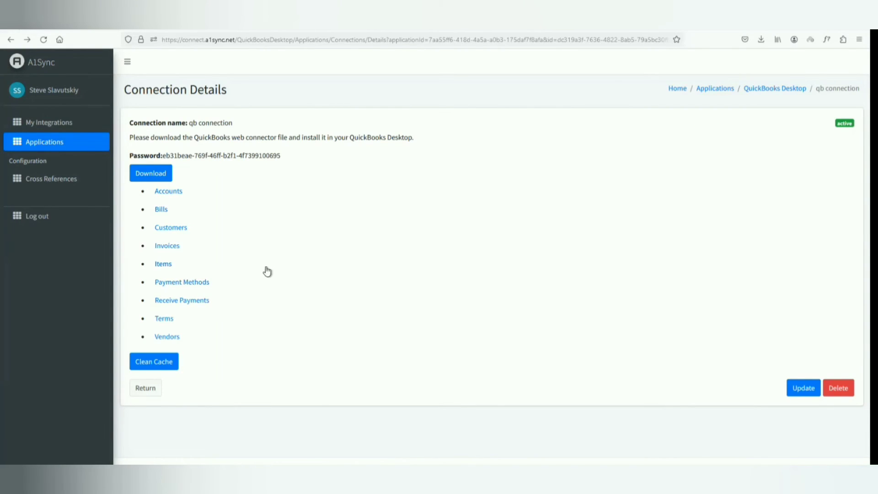
click(170, 227)
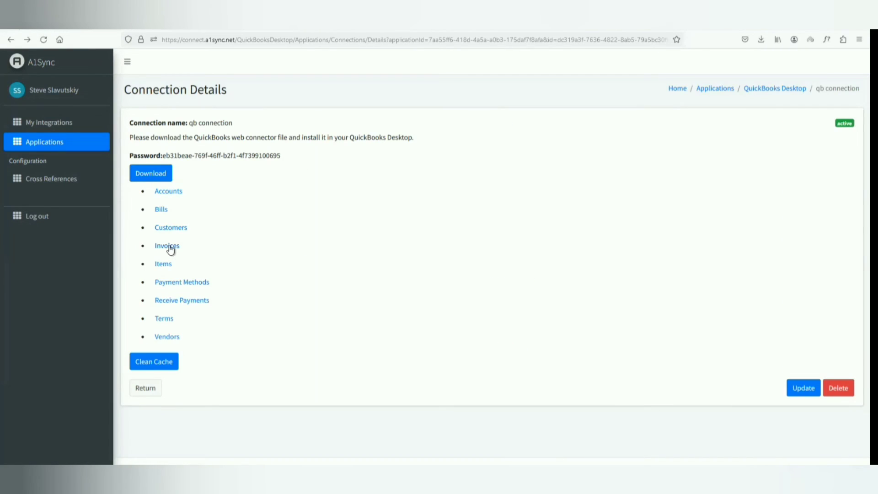
click(167, 245)
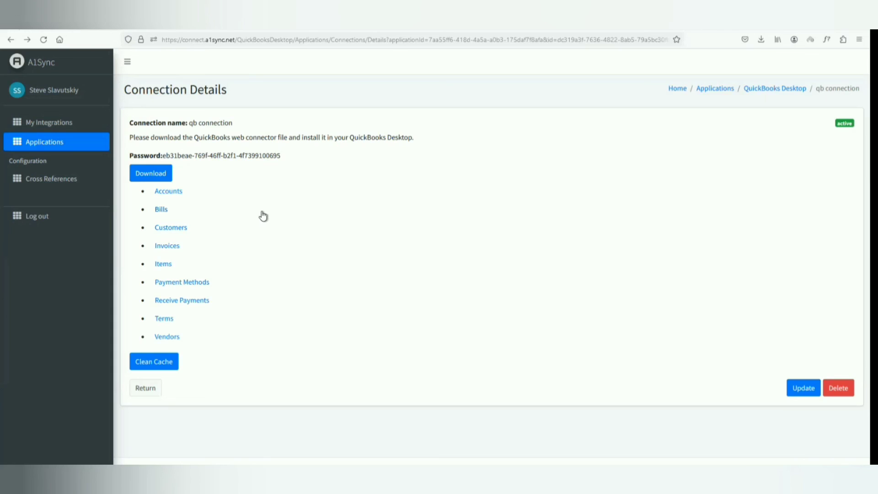
mouse_move(227, 219)
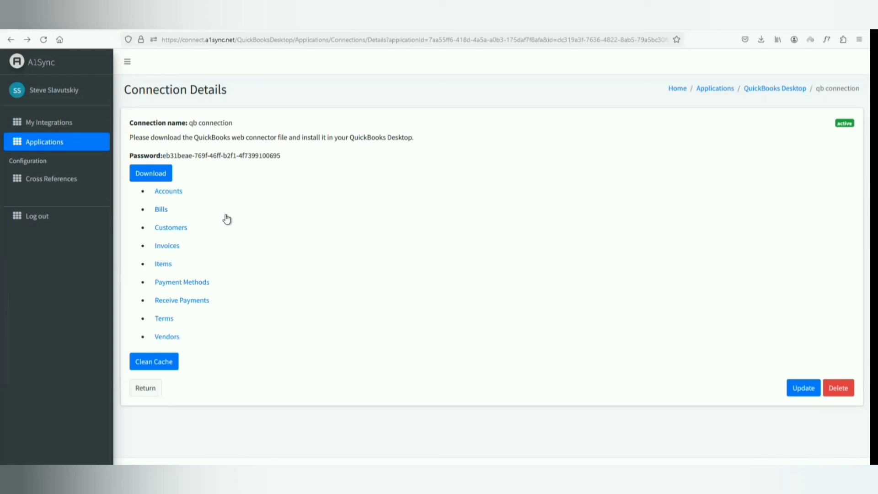
mouse_move(190, 243)
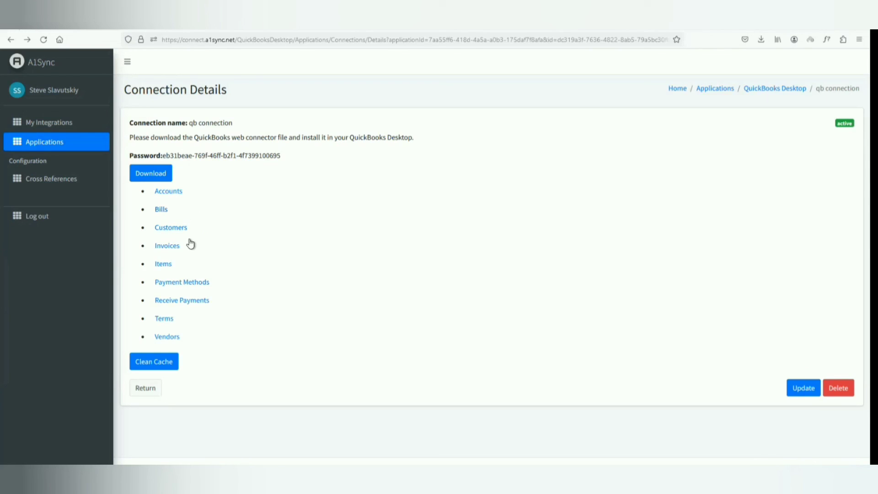